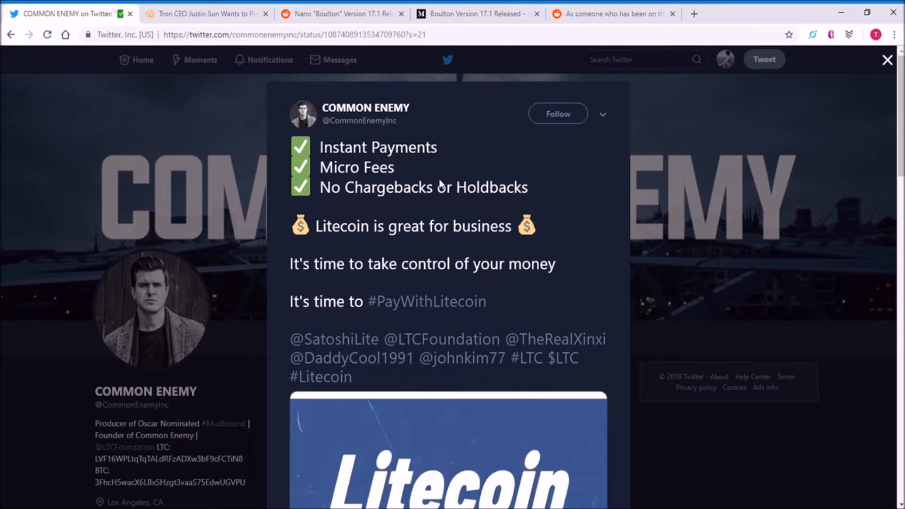
mouse_move(568, 201)
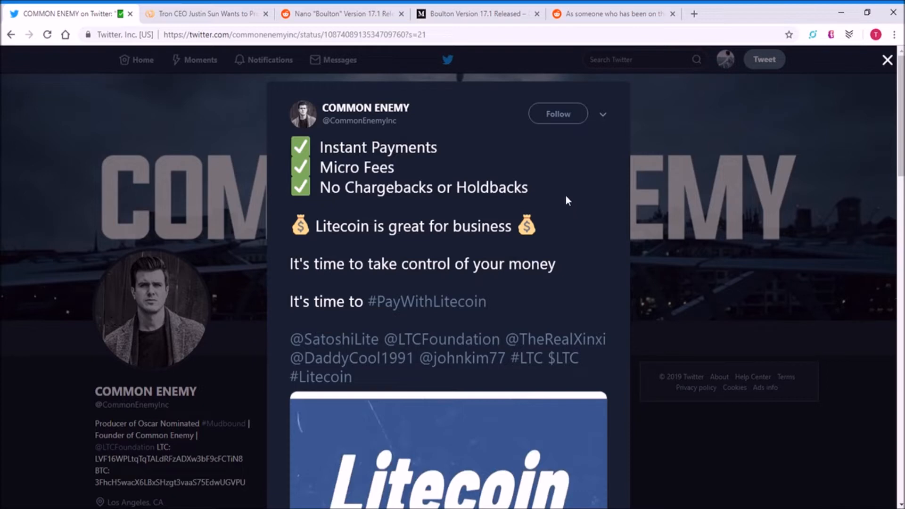
Scroll the #PayWithLitecoin tweet down to its Litecoin video, retweets and likes.
scroll(down, 3)
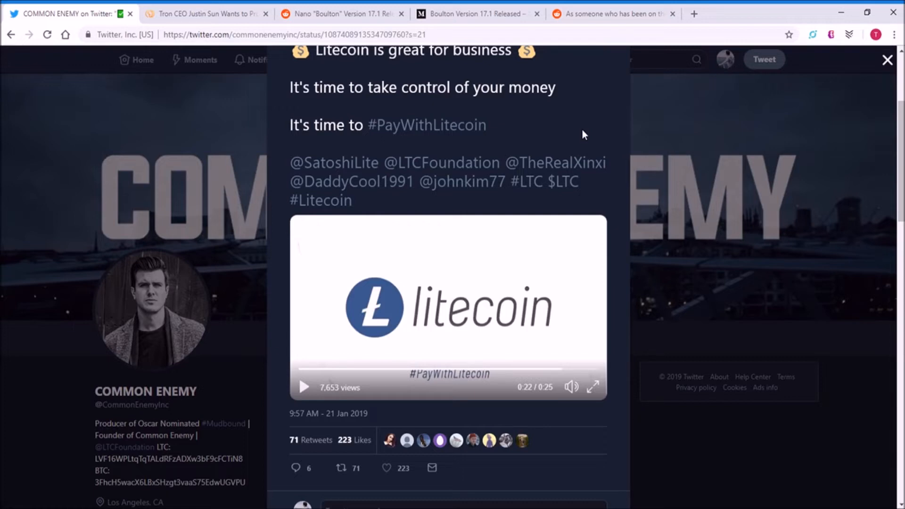
mouse_move(560, 116)
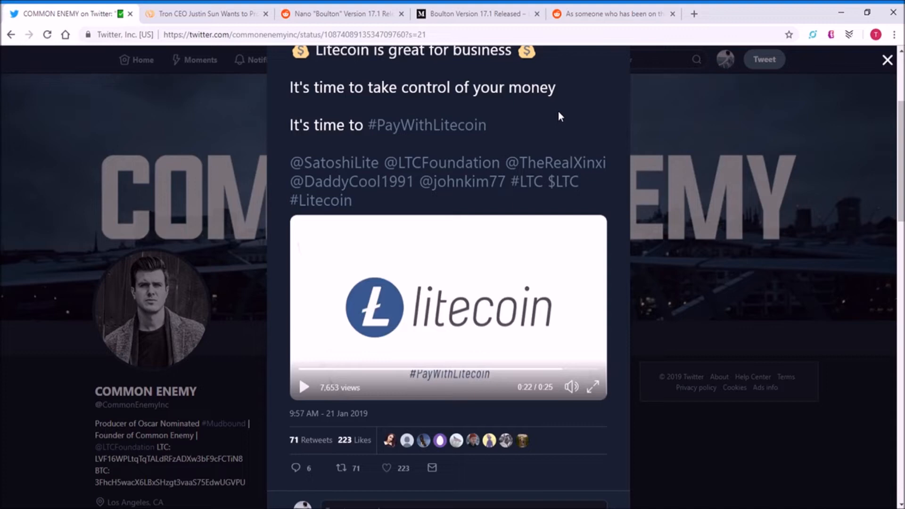
Switch to the CCN Justin Sun article and scroll to the Kobe Bryant video.
click(209, 14)
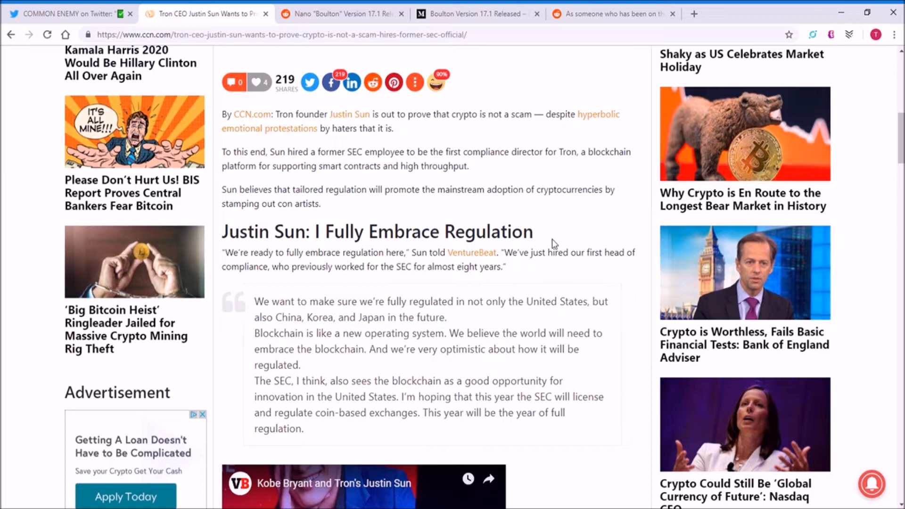
scroll(down, 3)
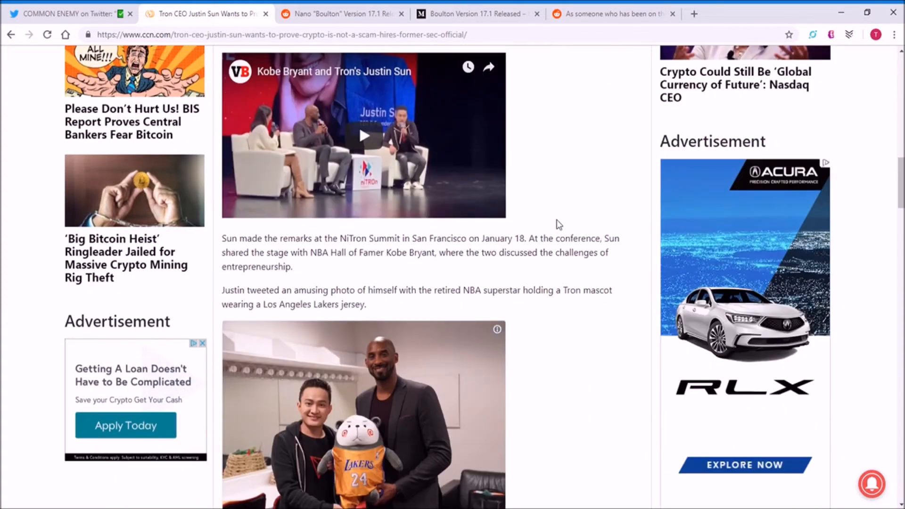
Scroll to Justin Sun's Kobe Bryant tweet, then switch to the Nano 'Boulton' Reddit post.
scroll(down, 3)
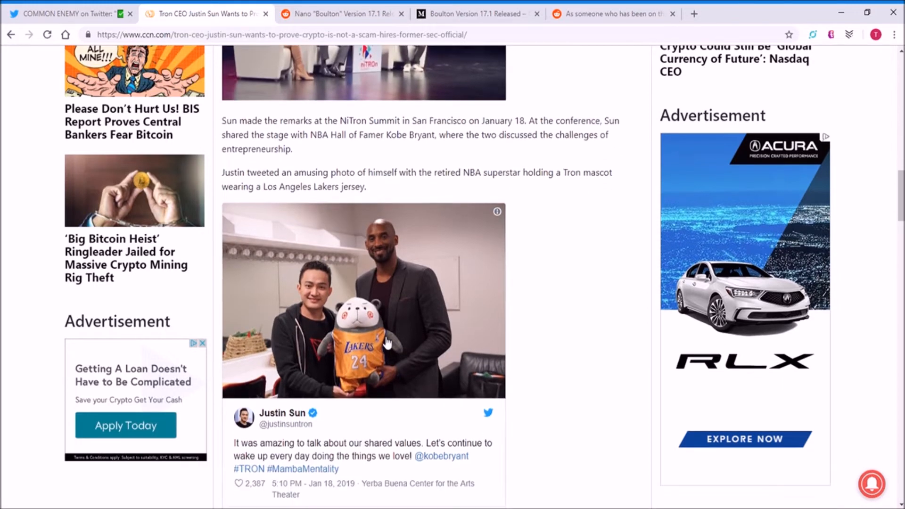
click(340, 13)
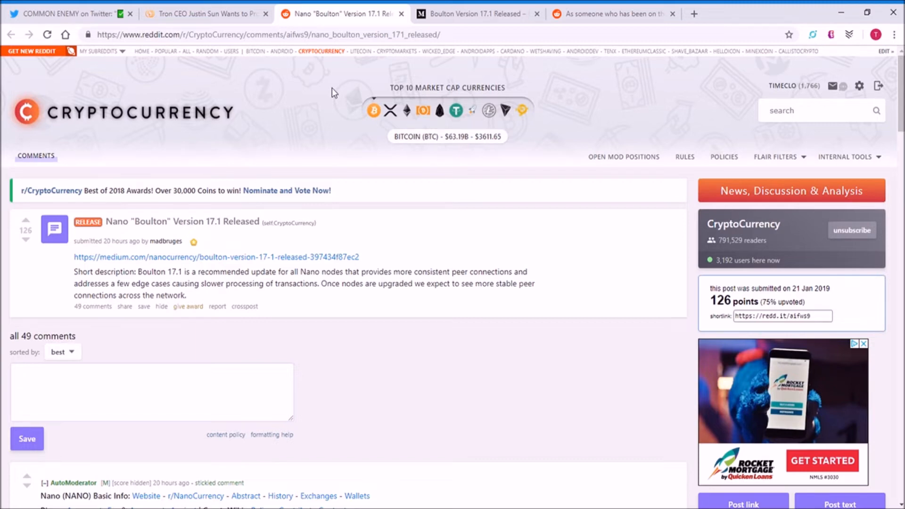
click(617, 13)
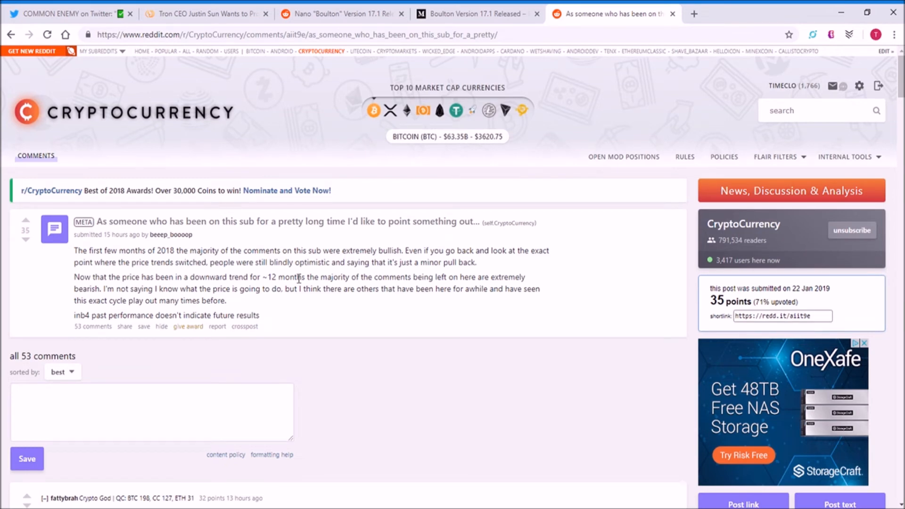
mouse_move(318, 289)
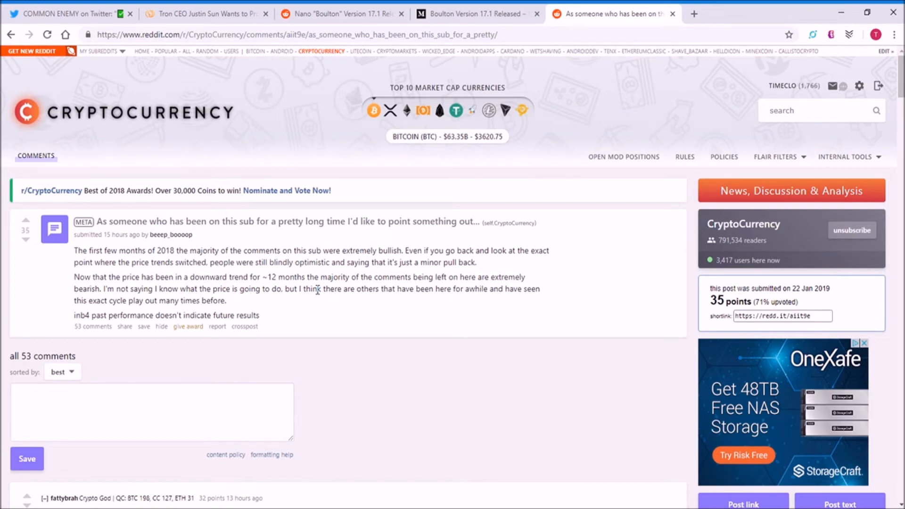